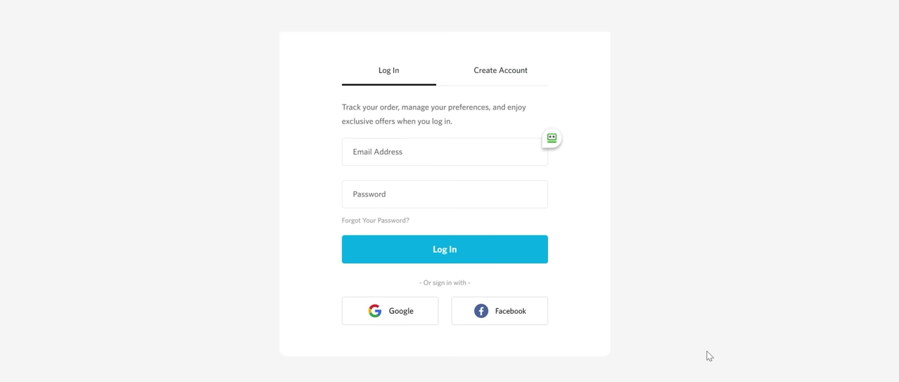
- Log in with the saved login via the RoboForm inline icon in the Email Address field
click(443, 250)
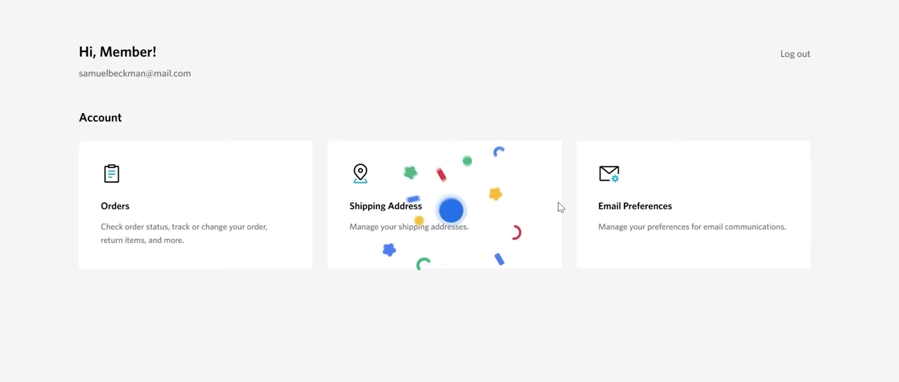